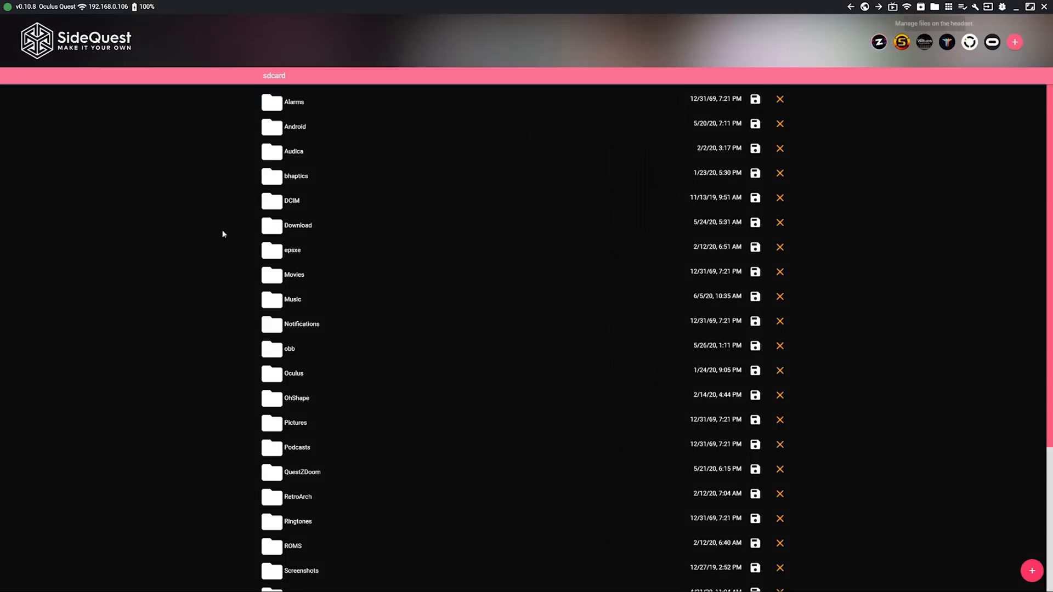
mouse_move(258, 309)
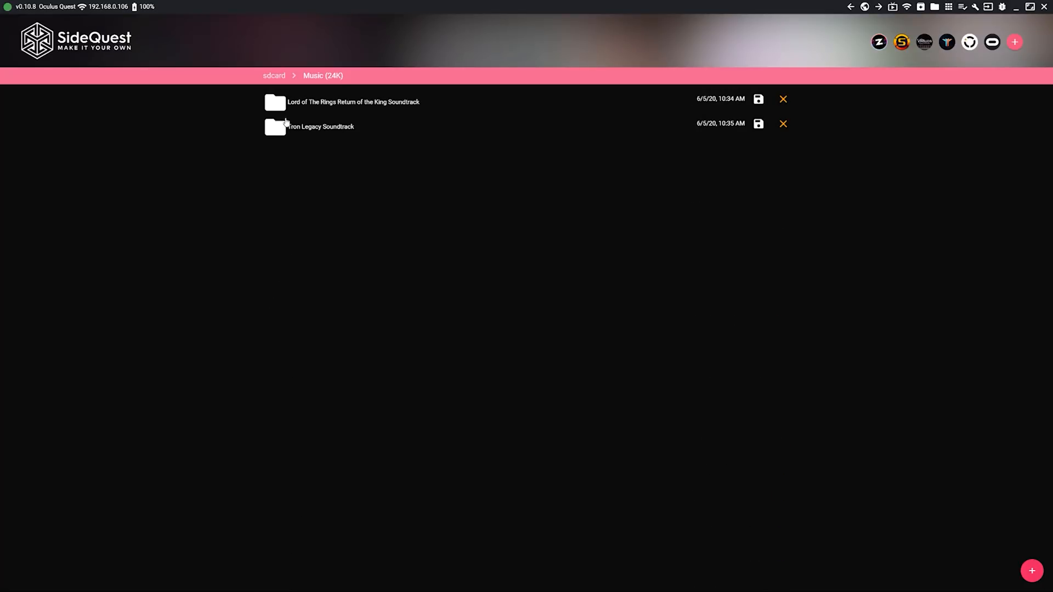
mouse_move(349, 207)
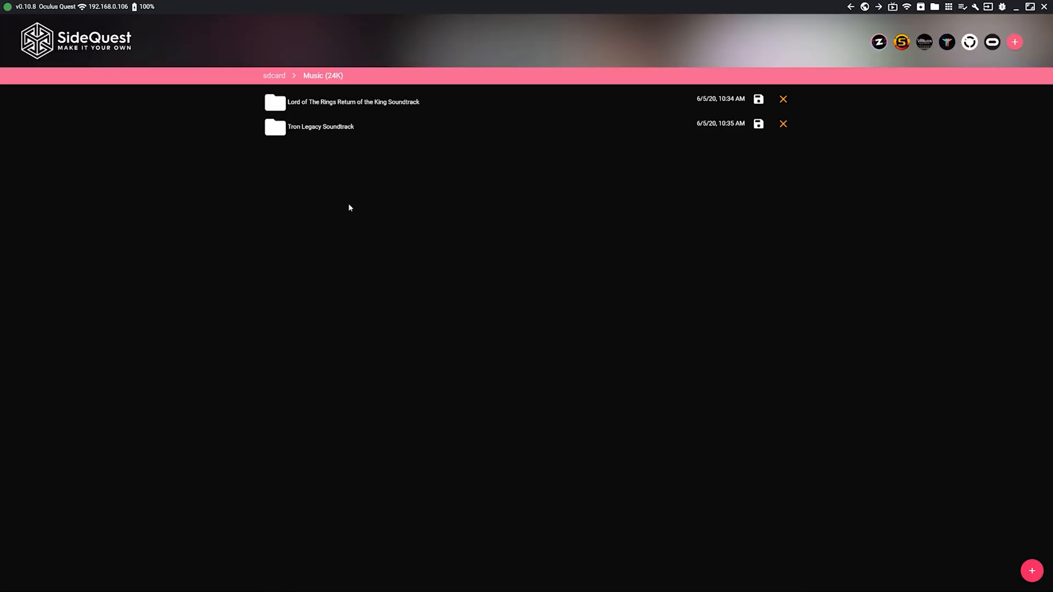
Step: Create a new folder named Sample Music inside the Quest's Music folder
click(1033, 571)
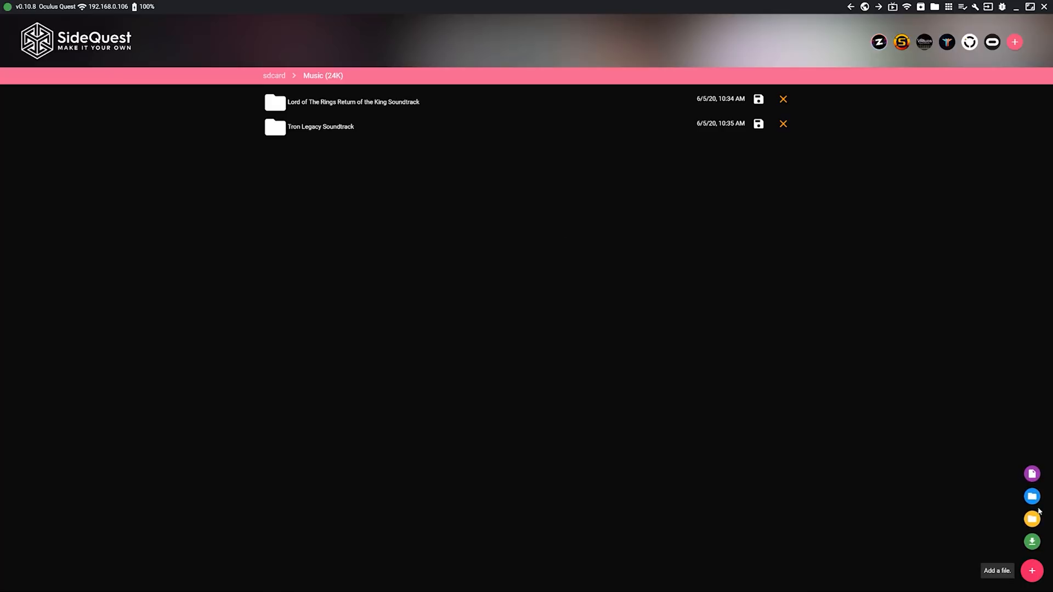
mouse_move(1031, 495)
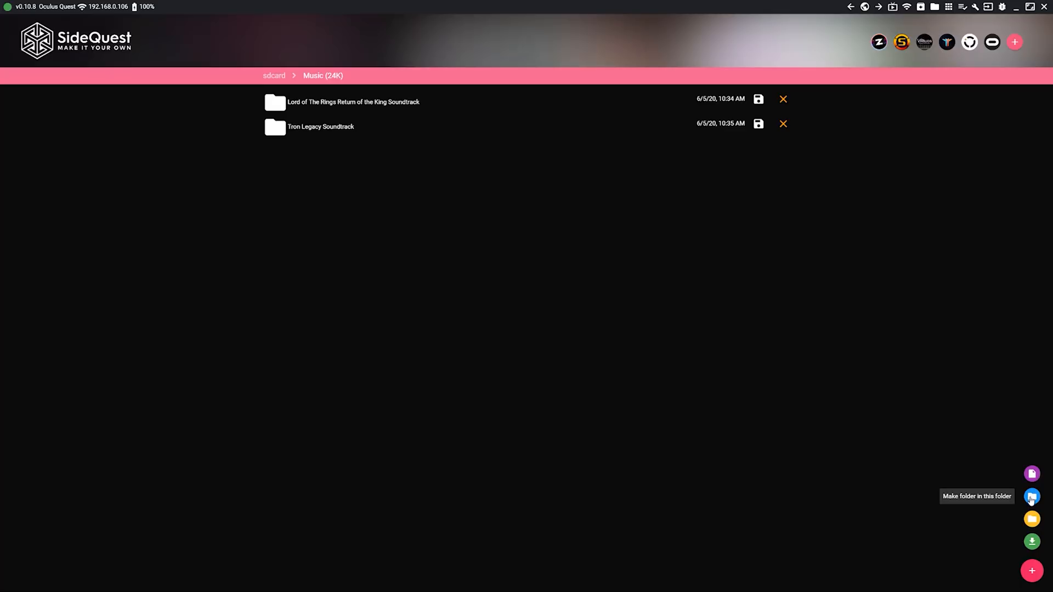
click(1033, 497)
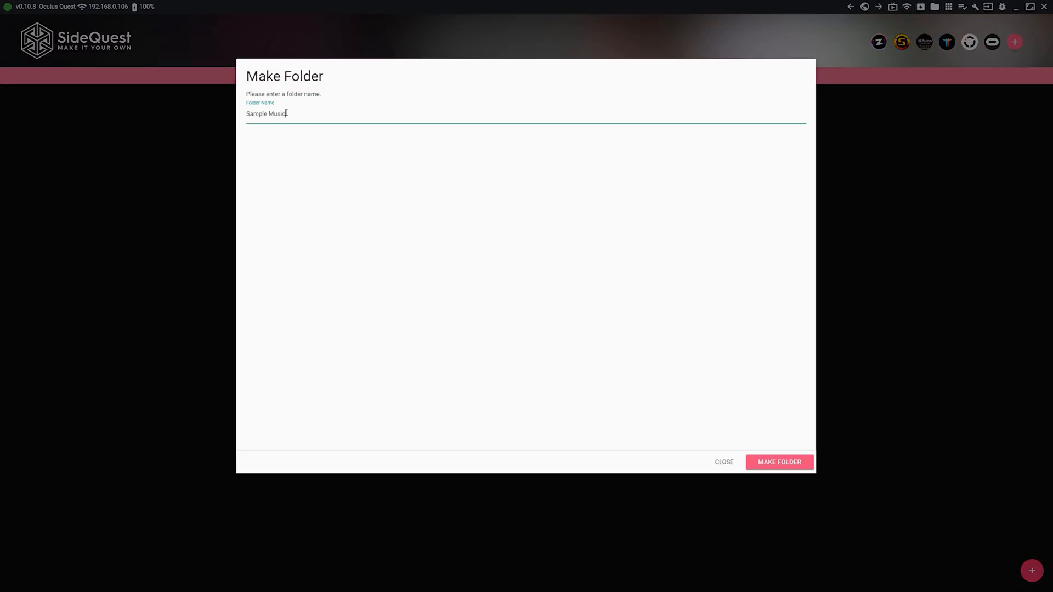
click(779, 462)
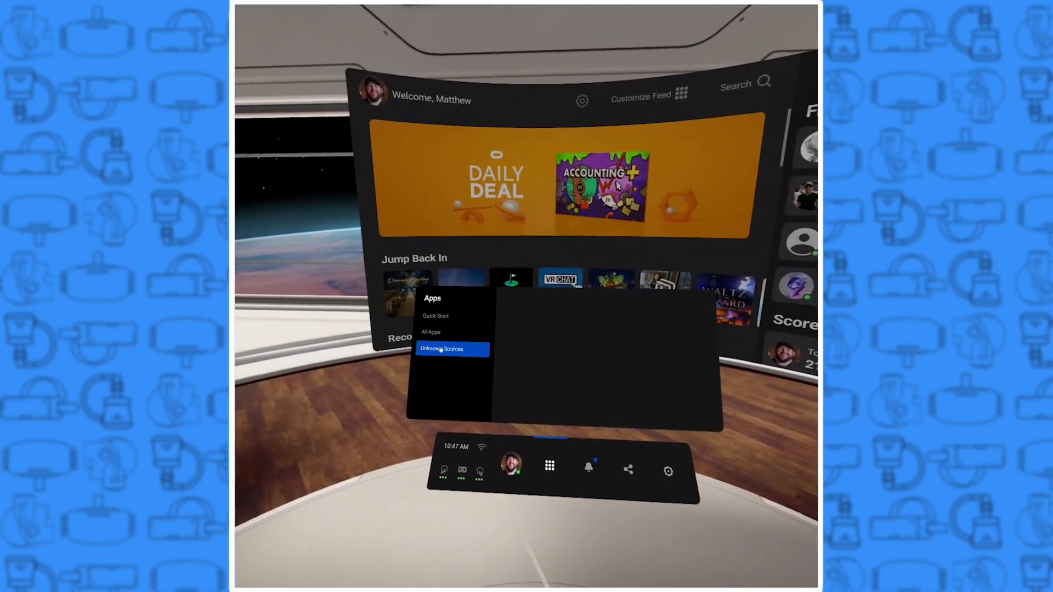
Step: Launch nullnMusic from the Unknown Sources list in the Apps library
click(443, 349)
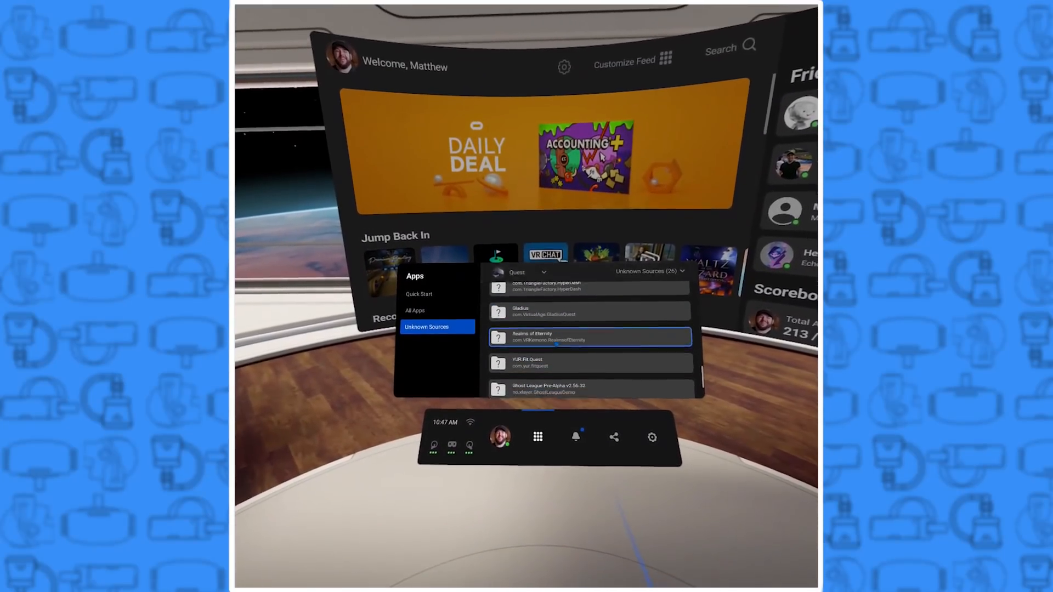
scroll(down, 3)
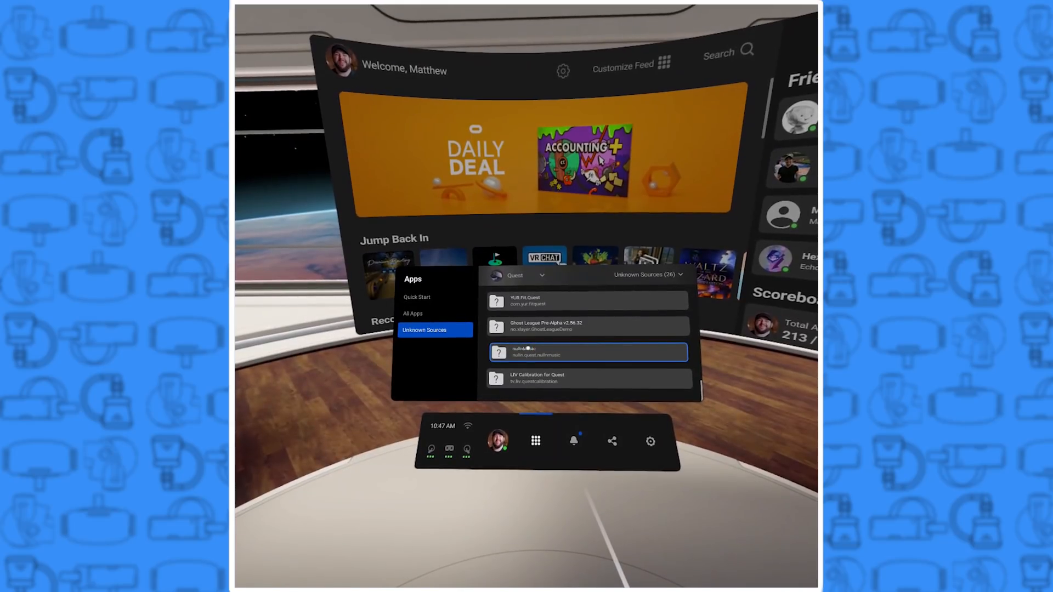
click(588, 352)
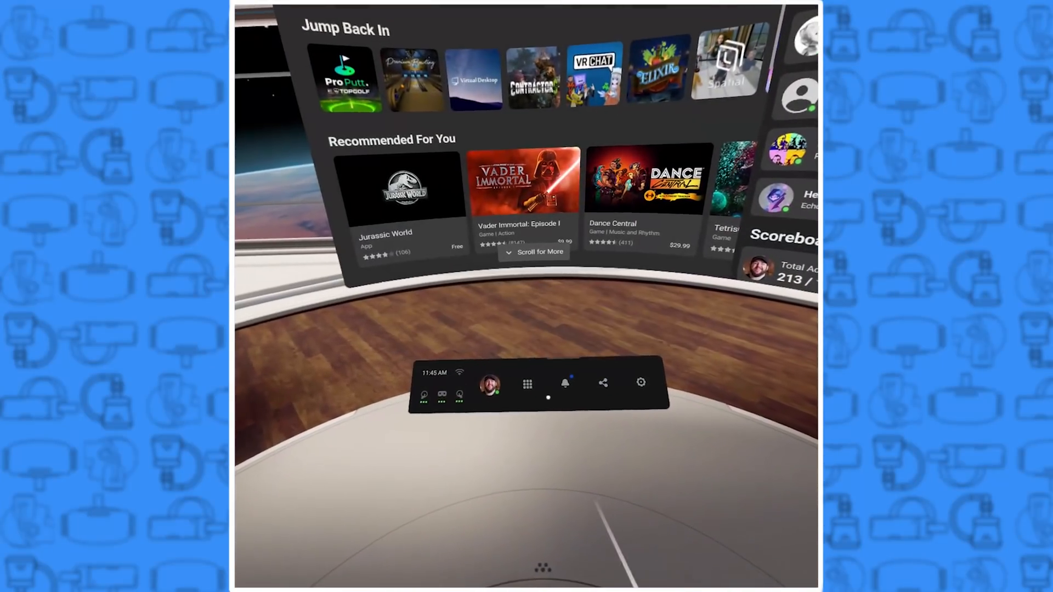
Step: Show the notifications list with the NullN Music control panel entry
click(527, 384)
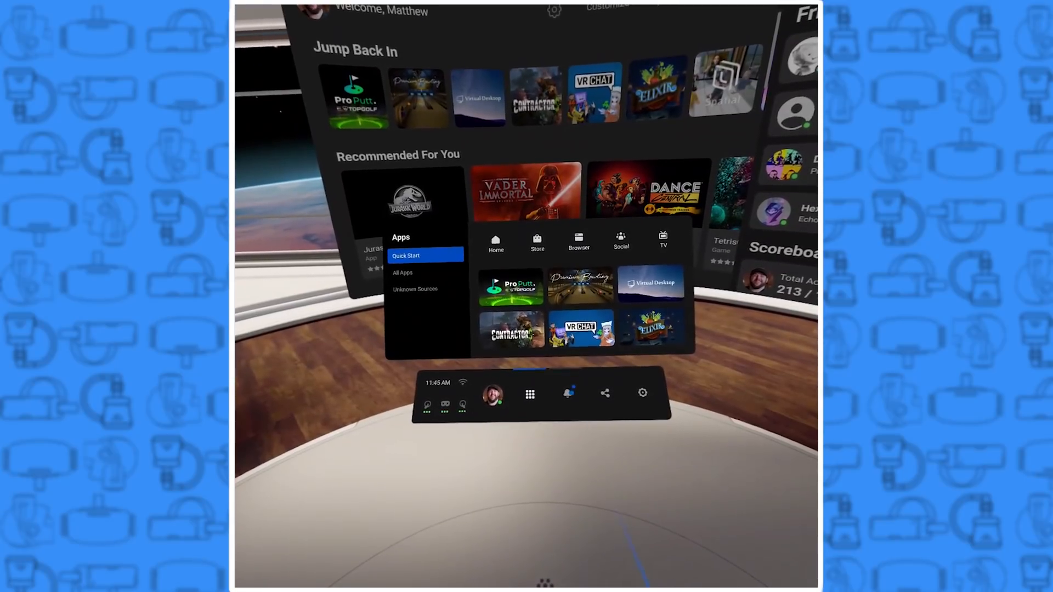
click(566, 393)
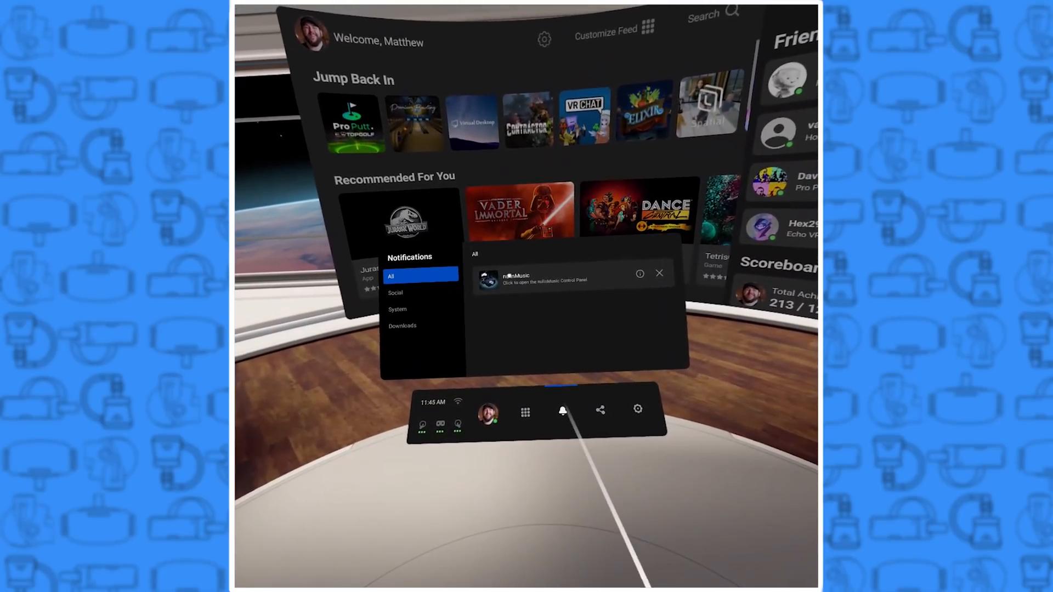